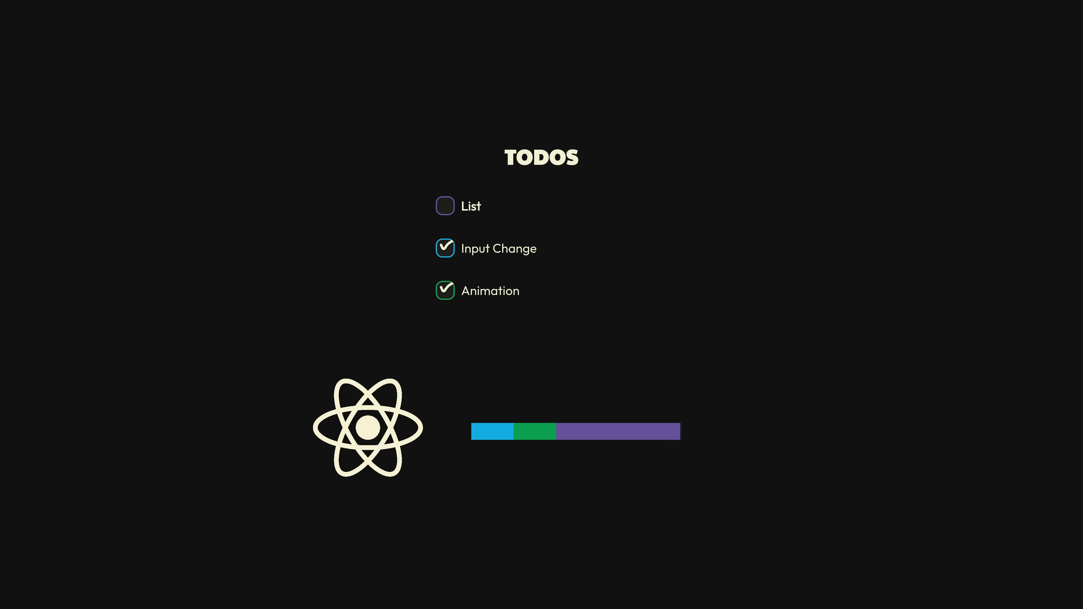
Advance from the TODOS React demo slide to the Concurrent Mode, Suspense and Hooks tweet thread.
left_click(445, 206)
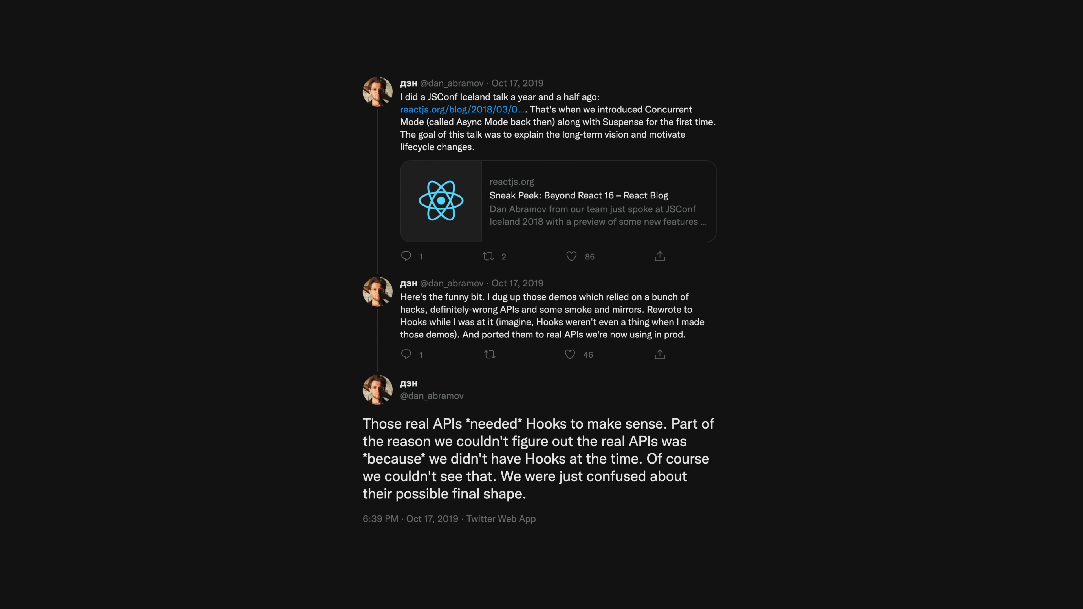
Scroll the Concurrent Mode adoption docs down to the Legacy, Blocking and Concurrent feature table.
scroll("down", 3)
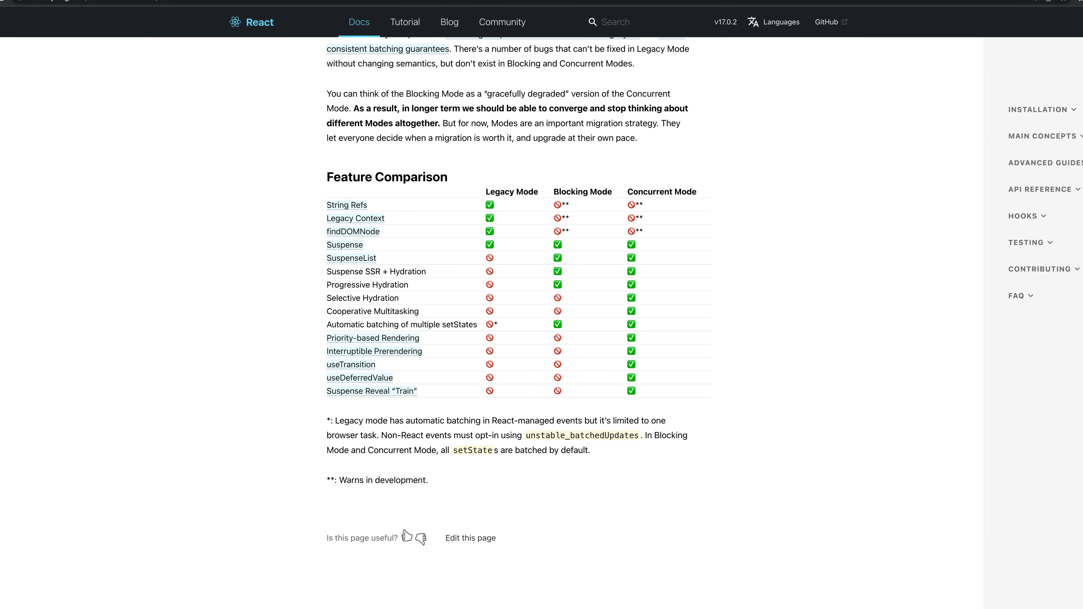
scroll("down", 3)
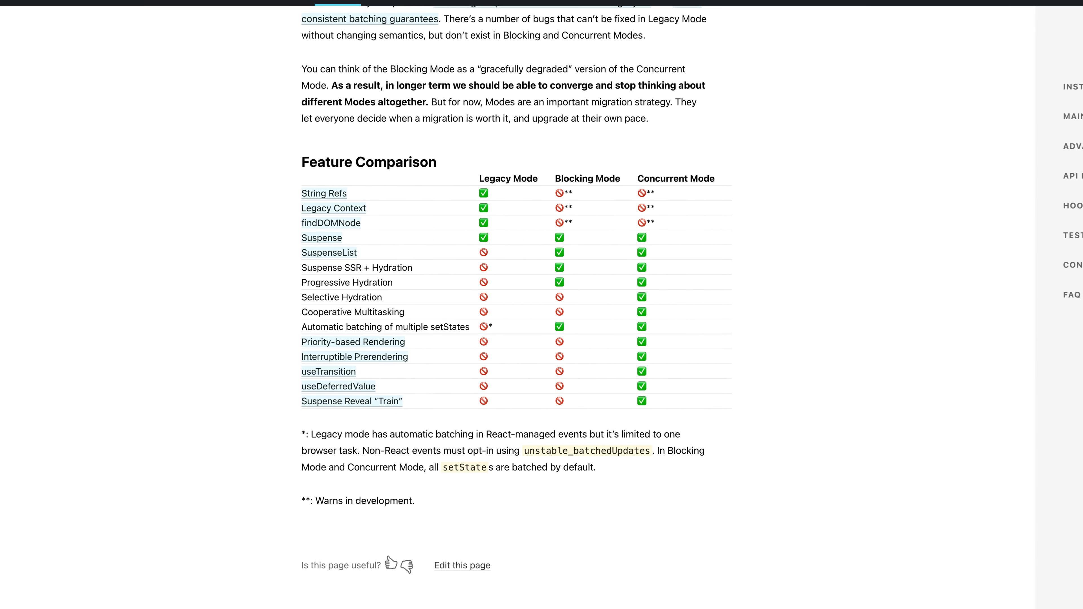
scroll("down", 3)
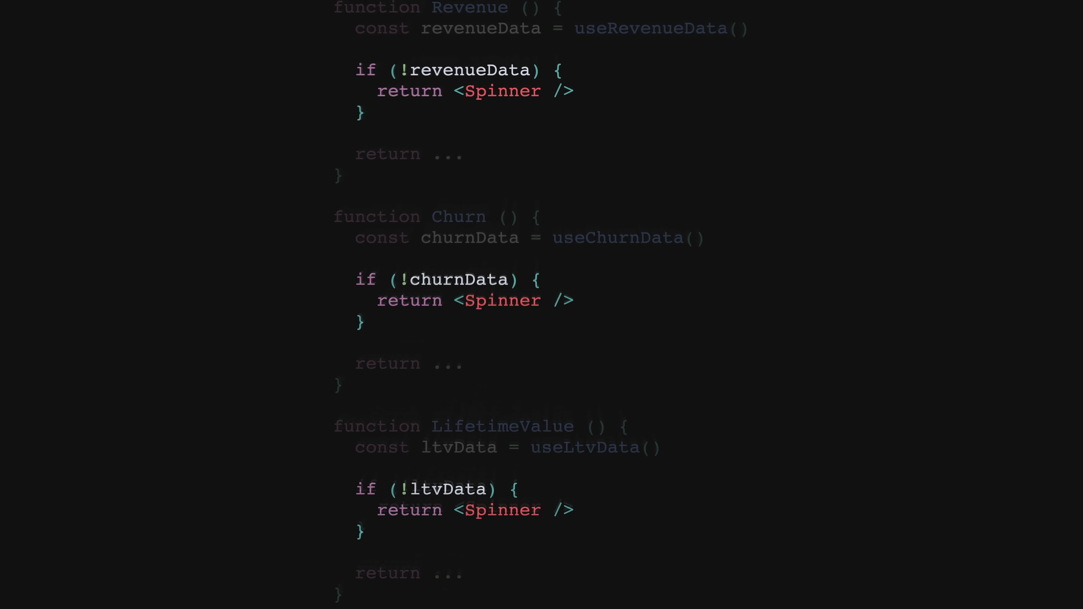
Advance the slide so the Spinner checks vanish and an App renders Revenue, Churn and LifetimeValue.
scroll("down", 3)
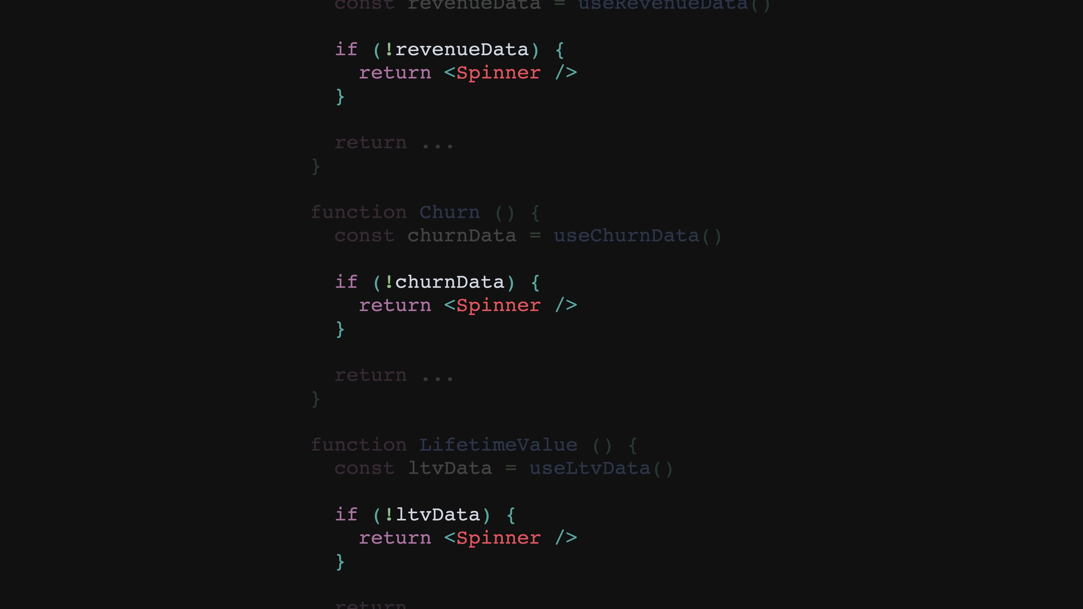
scroll("down", 3)
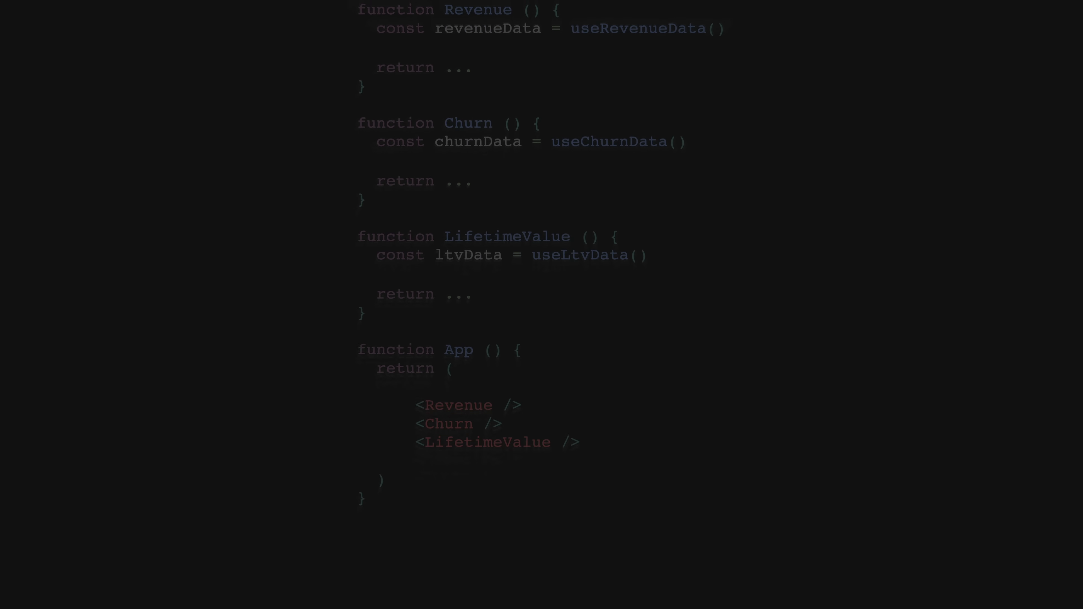